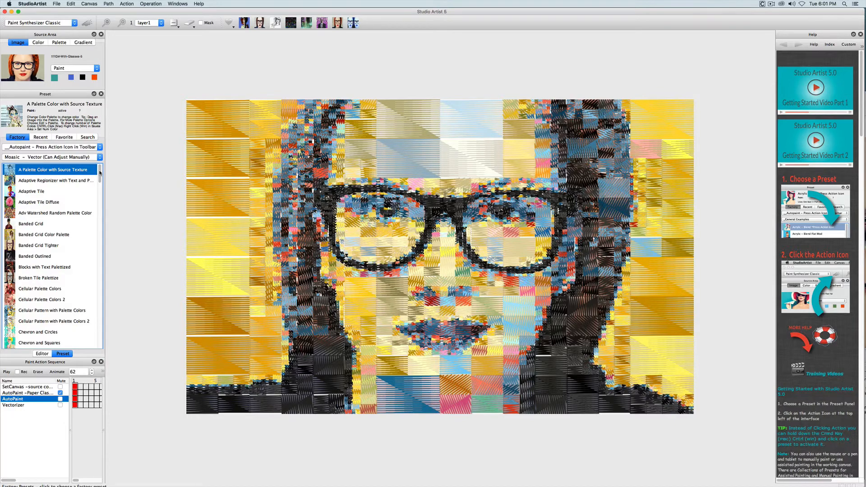
Choose the Hatch Color Palette 2 preset from the Factory Mosaic preset list
scroll(down, 3)
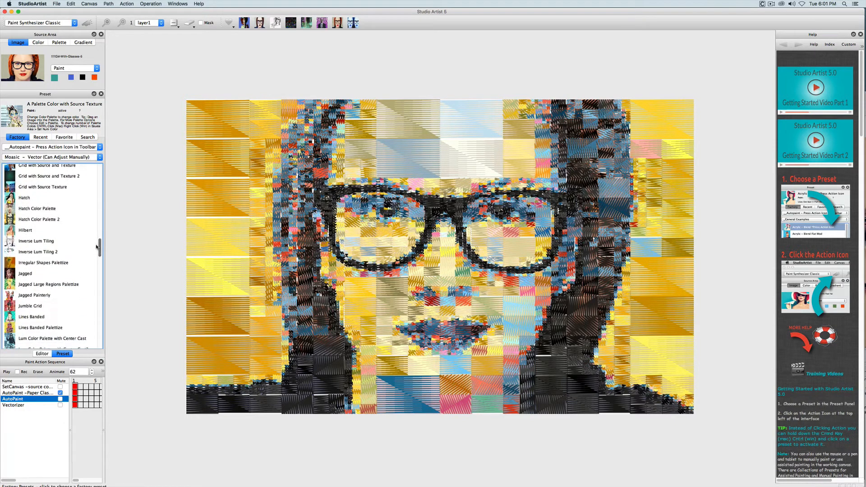
scroll(up, 3)
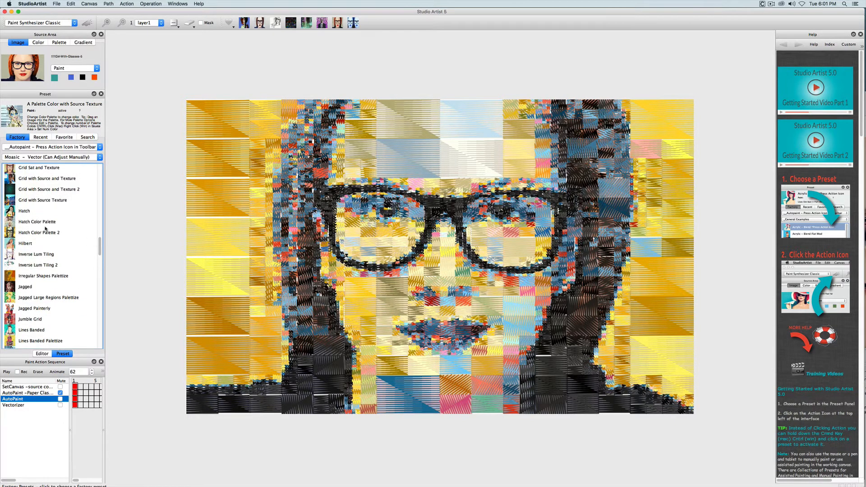
click(39, 232)
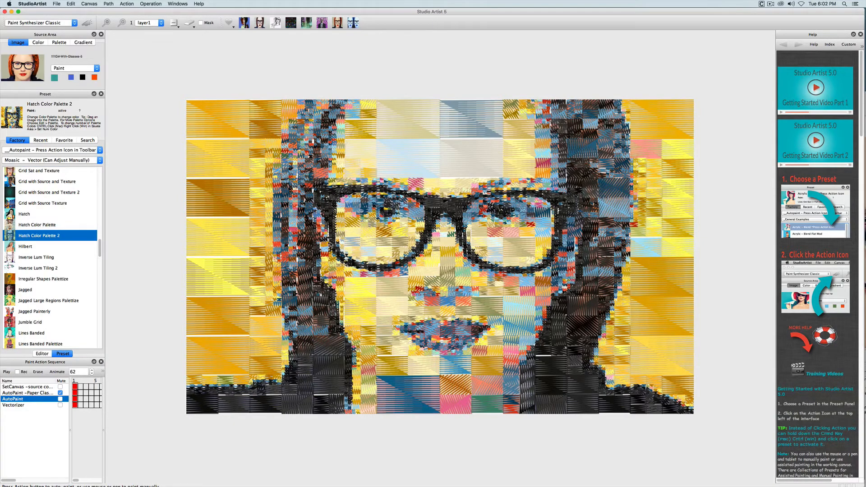
Show the preset's Editor settings and list the region pattern types, with Hatch1 current
click(42, 354)
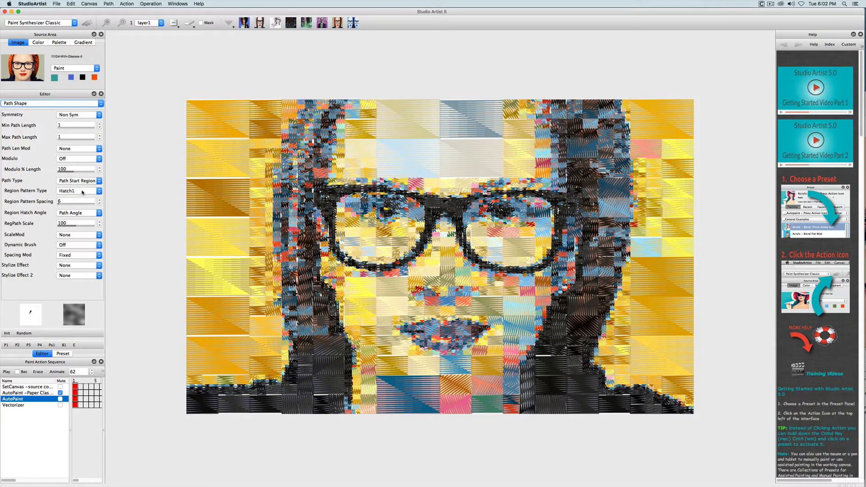
click(77, 180)
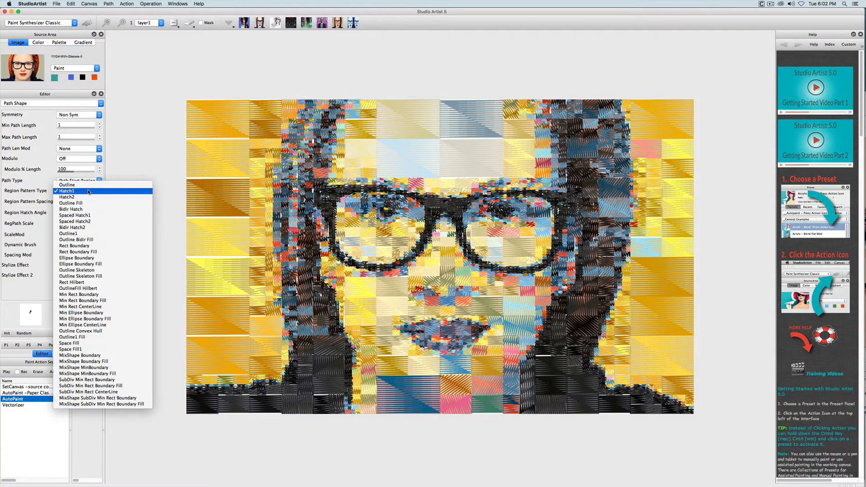
Set Region Pattern Type to SubDiv Min Rect Boundary Fill, leaving a blank white canvas
click(72, 282)
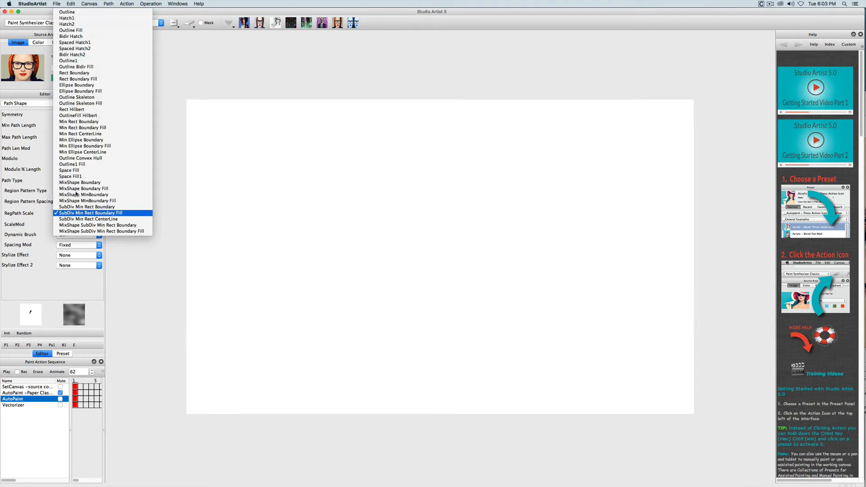
click(103, 213)
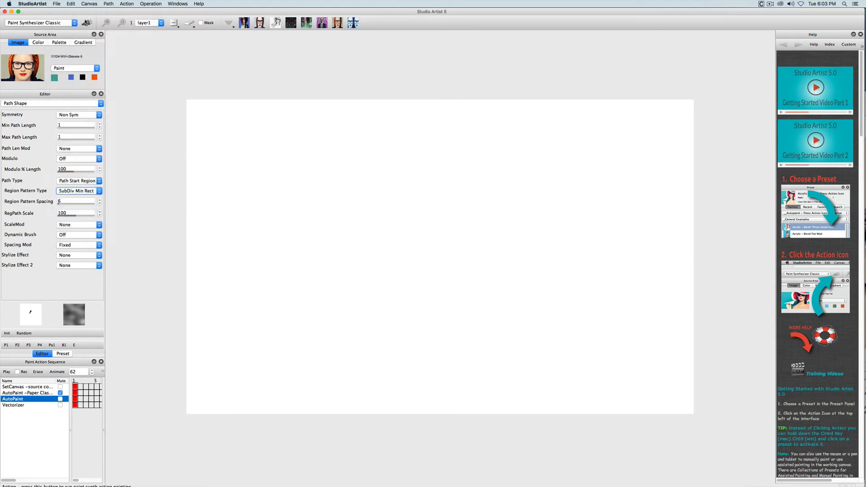